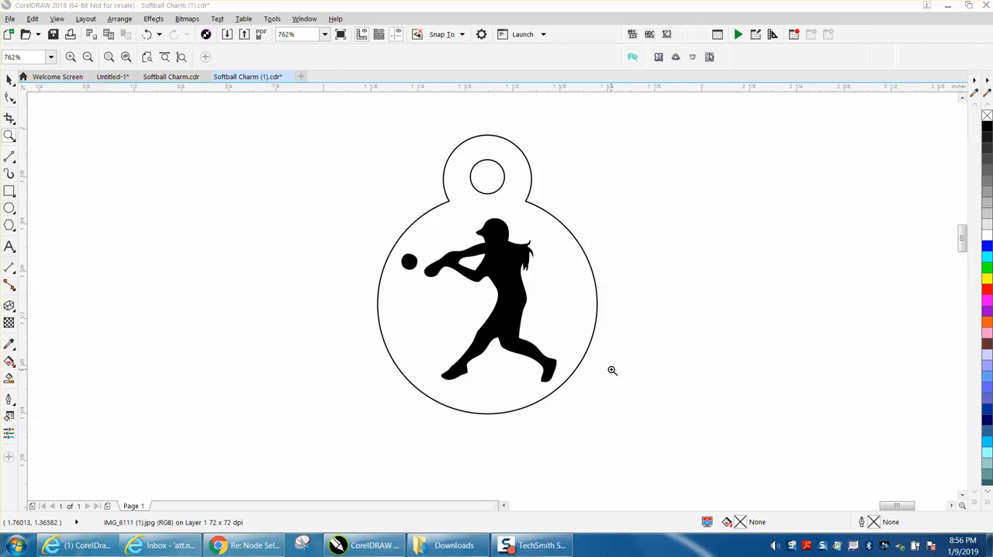
mouse_move(481, 308)
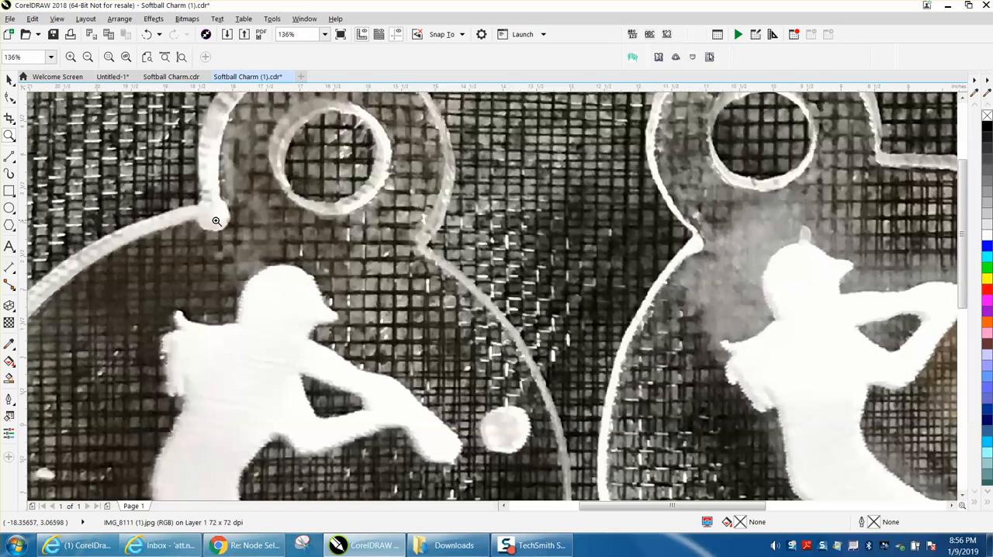
mouse_move(700, 240)
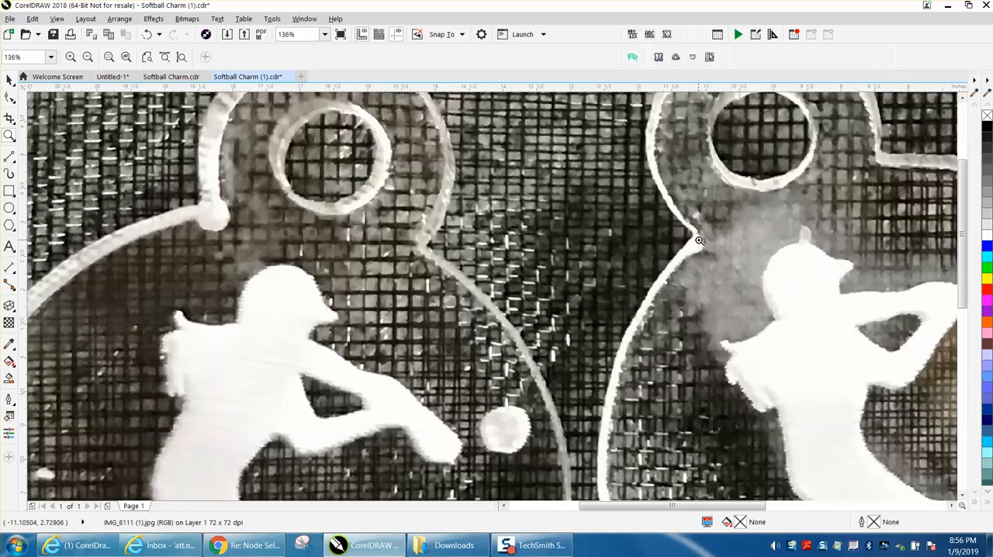
mouse_move(221, 217)
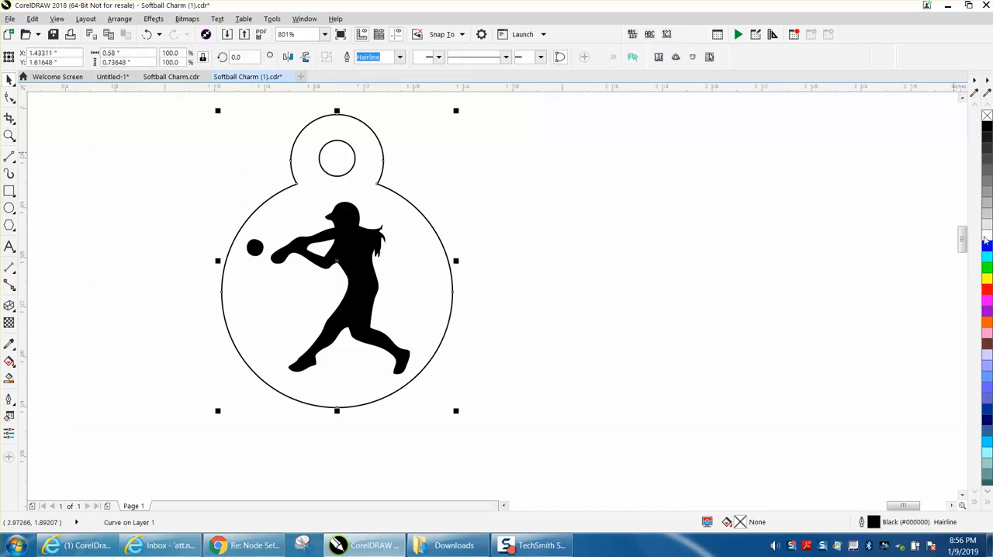
- Give the tag's outer outline and hang-hole circle a red hairline outline
click(987, 298)
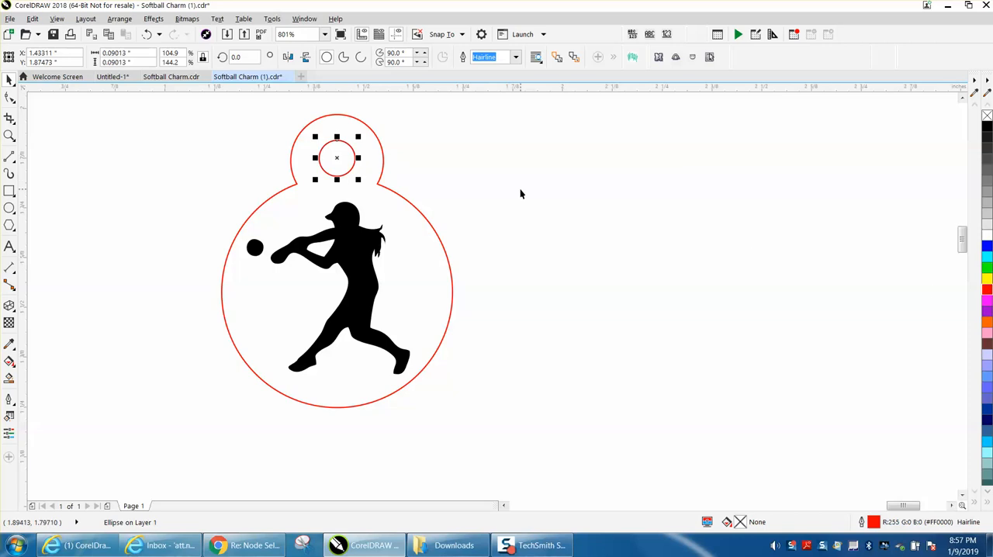
mouse_move(465, 191)
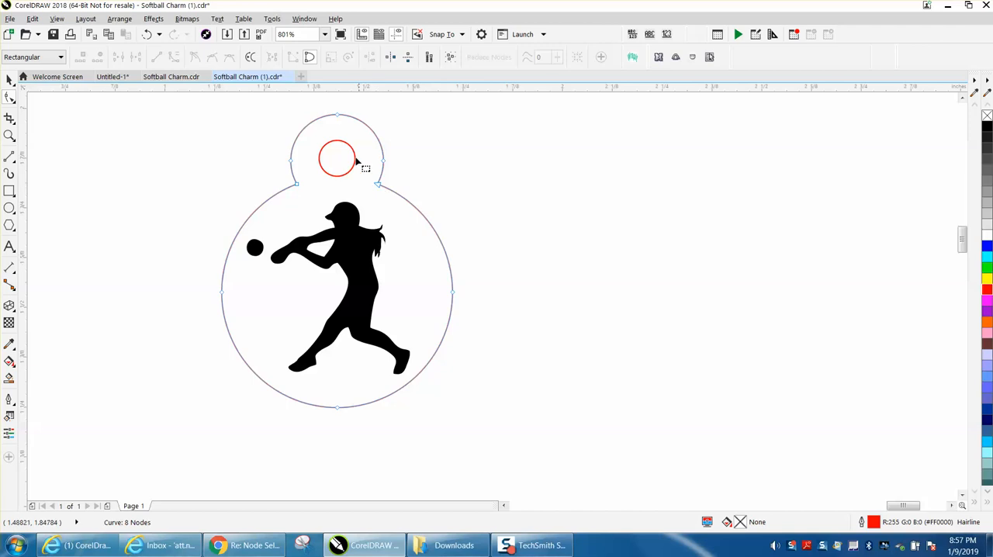
mouse_move(379, 154)
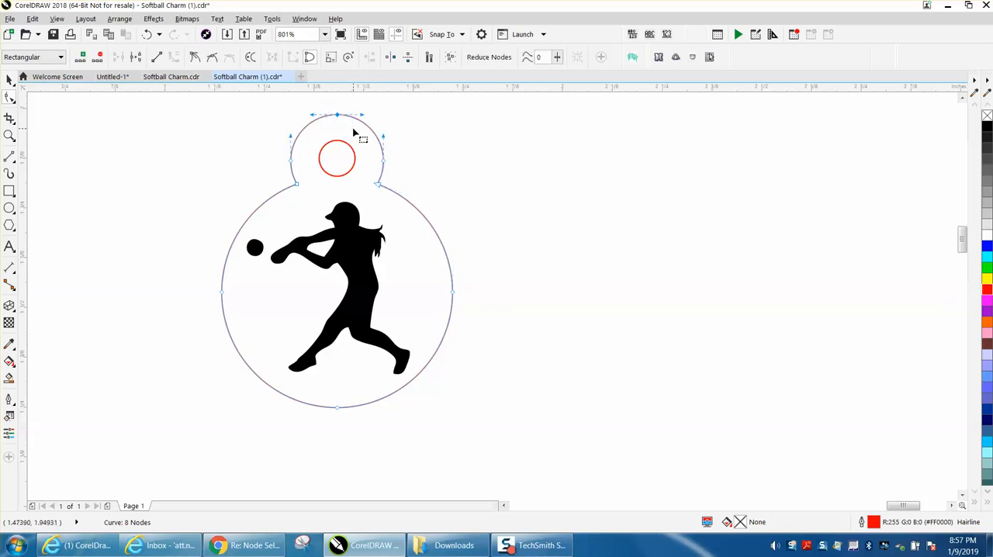
mouse_move(137, 56)
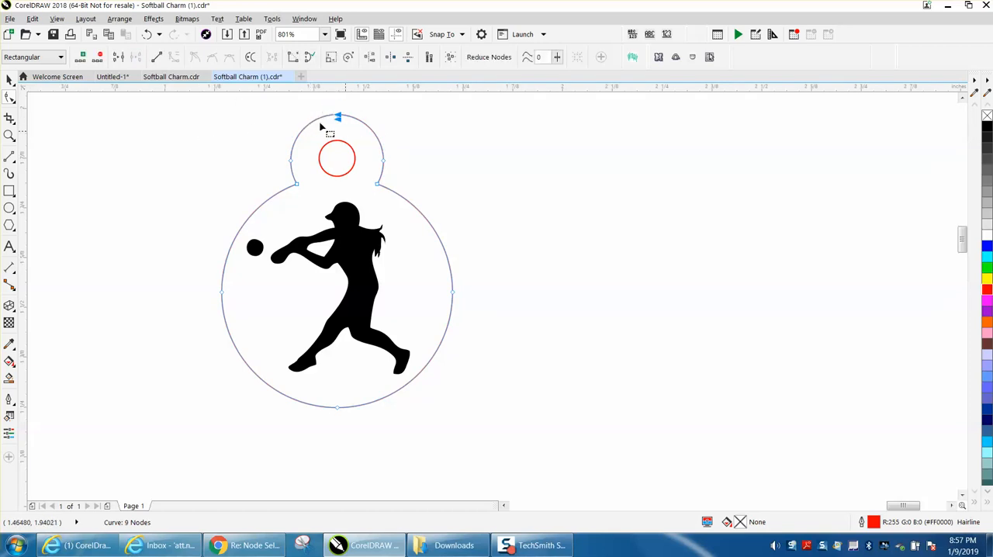
mouse_move(118, 56)
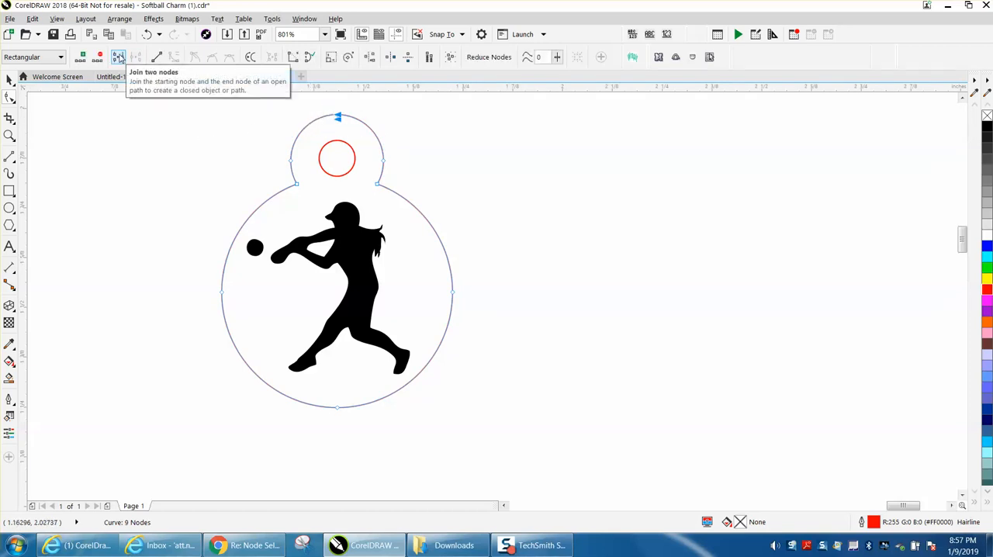
- Rejoin the outer curve at its top node so it starts there, and finish node editing
click(118, 56)
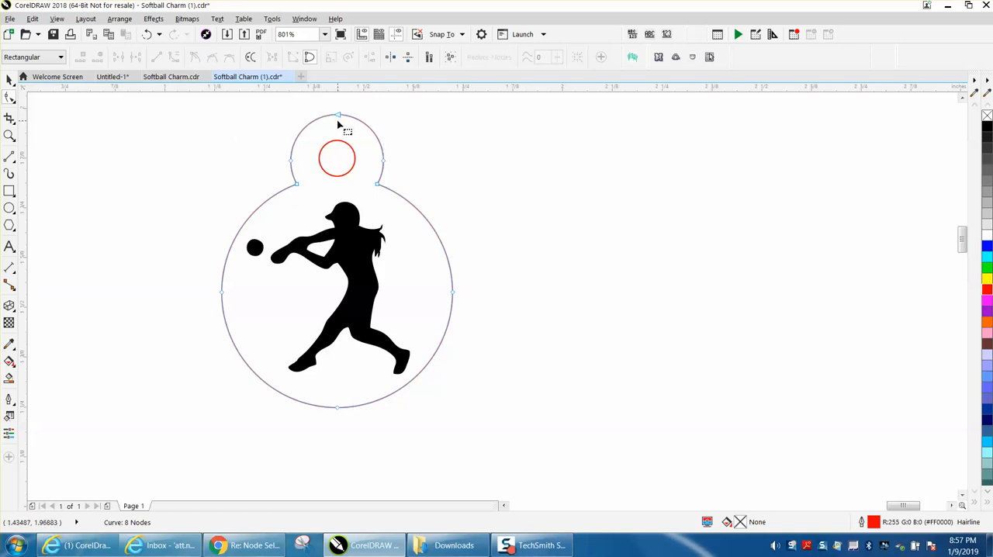
click(10, 80)
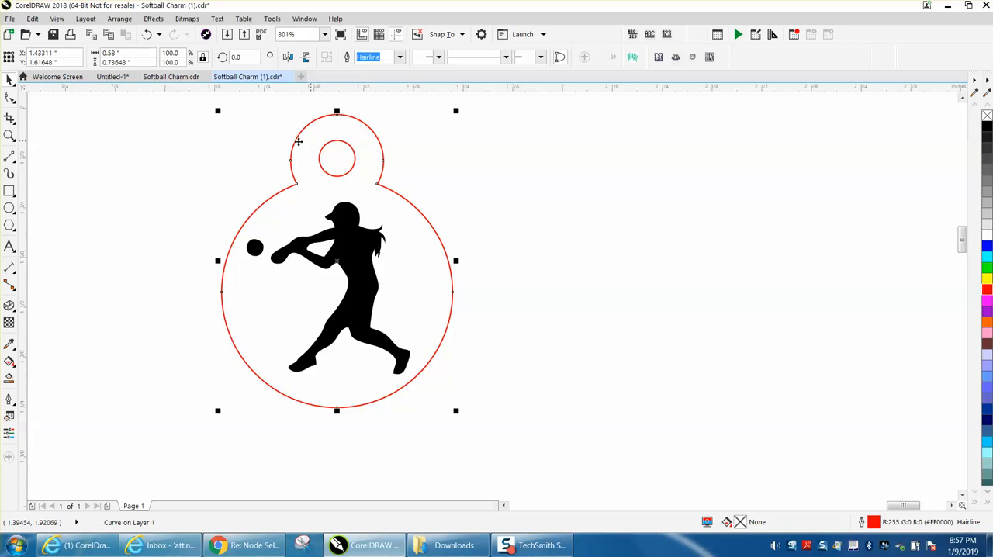
mouse_move(223, 143)
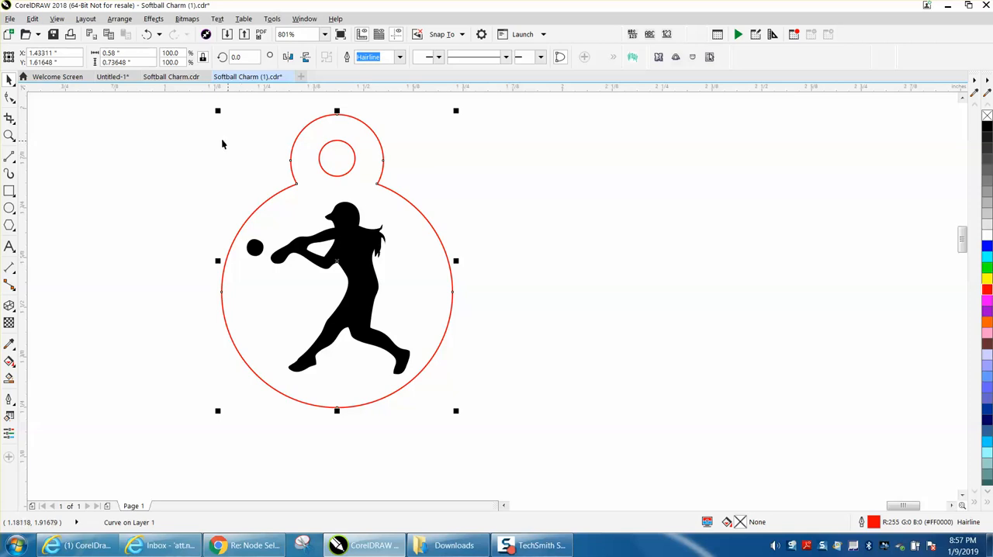
mouse_move(195, 129)
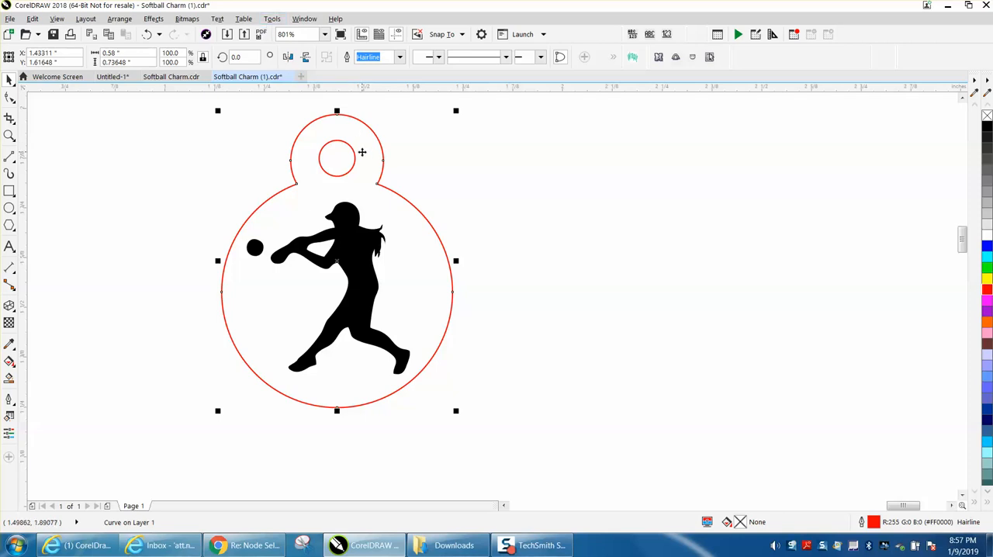
mouse_move(353, 172)
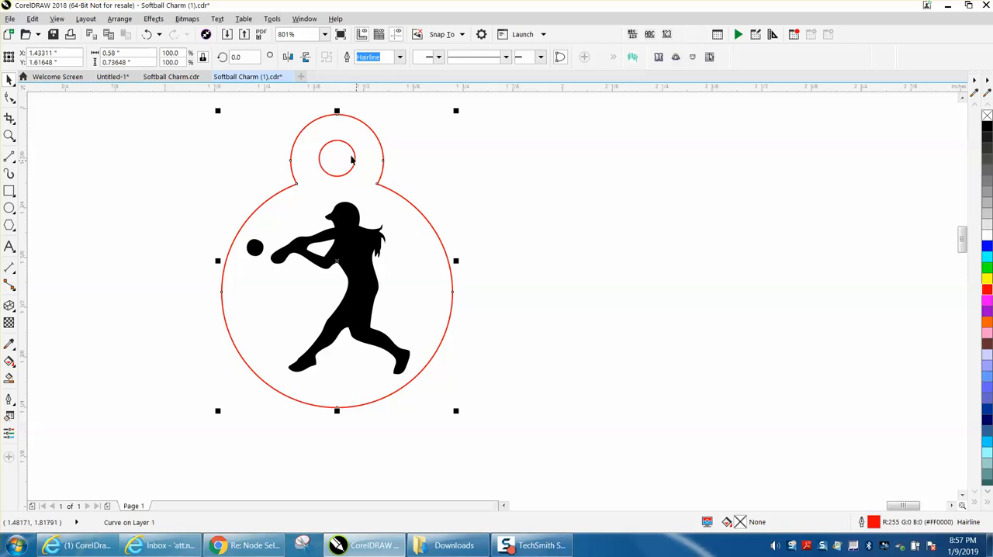
mouse_move(368, 186)
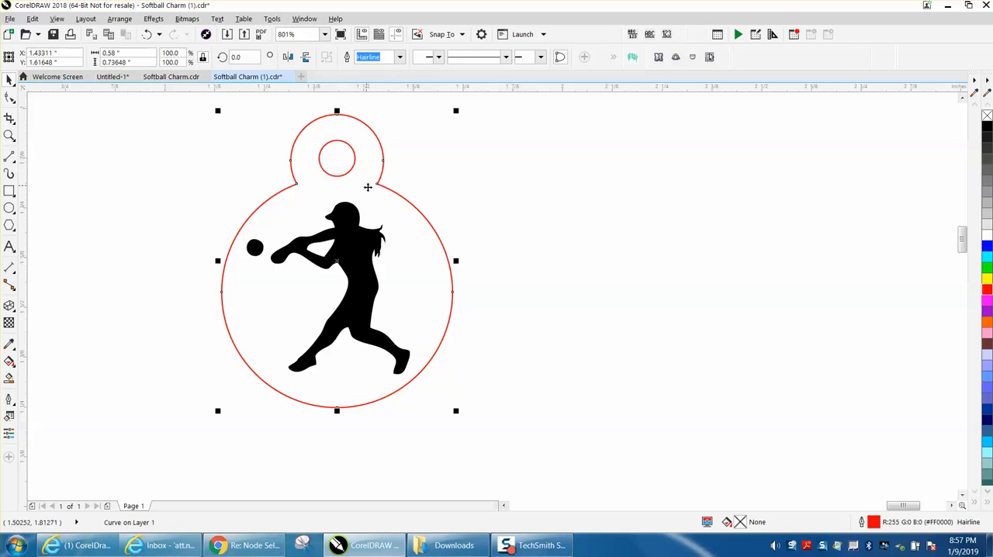
mouse_move(464, 255)
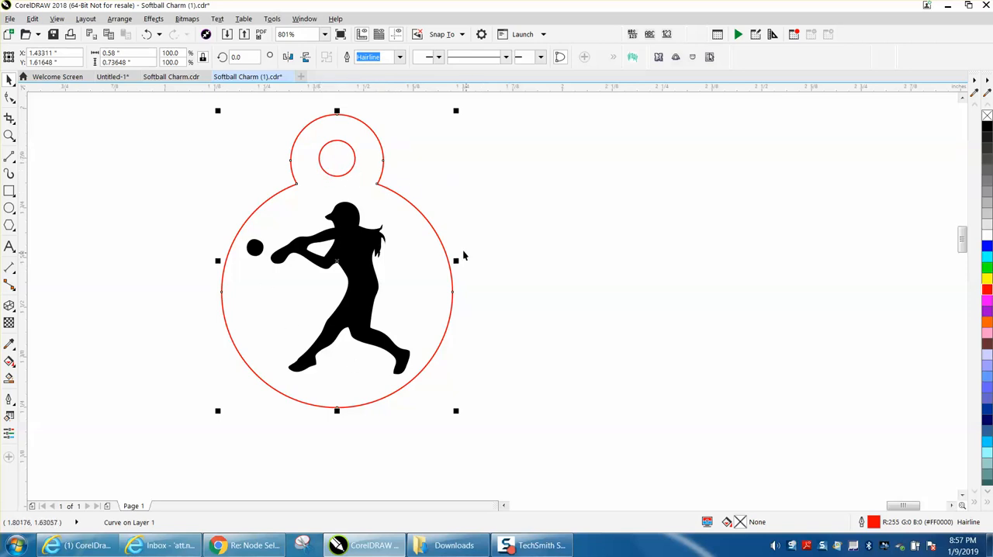
mouse_move(446, 247)
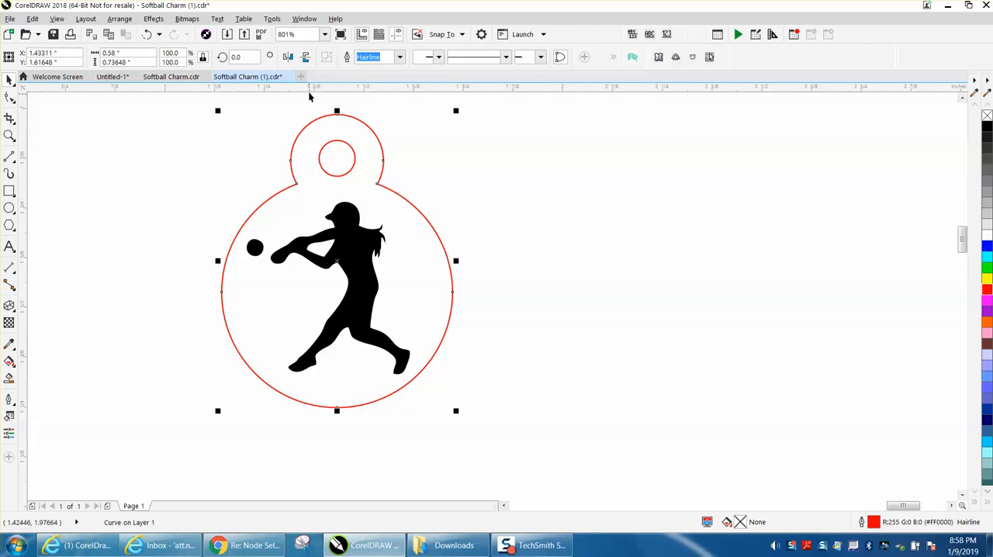
- In the Object Manager, place the hang-hole ellipse below the outer tag curve
click(304, 19)
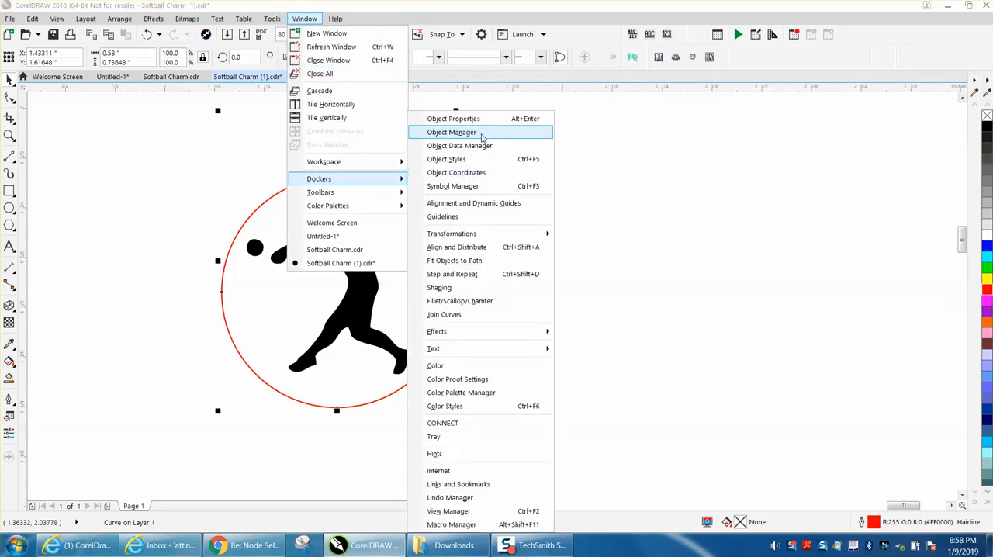
click(451, 132)
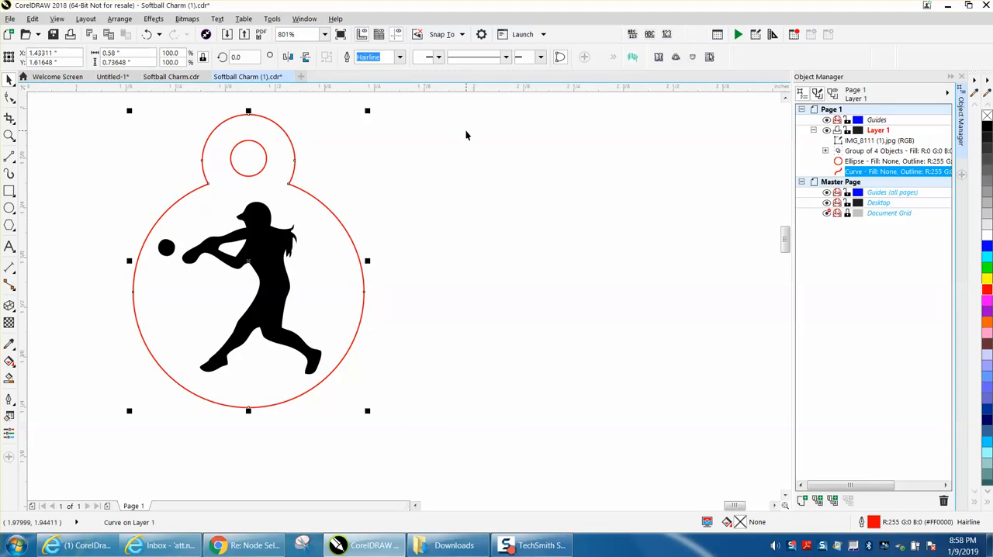
mouse_move(825, 177)
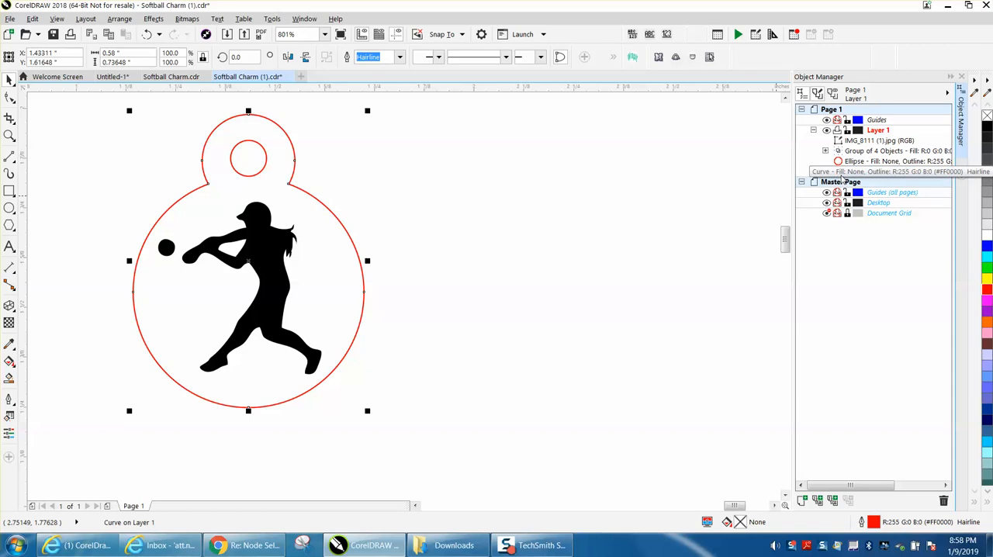
click(891, 171)
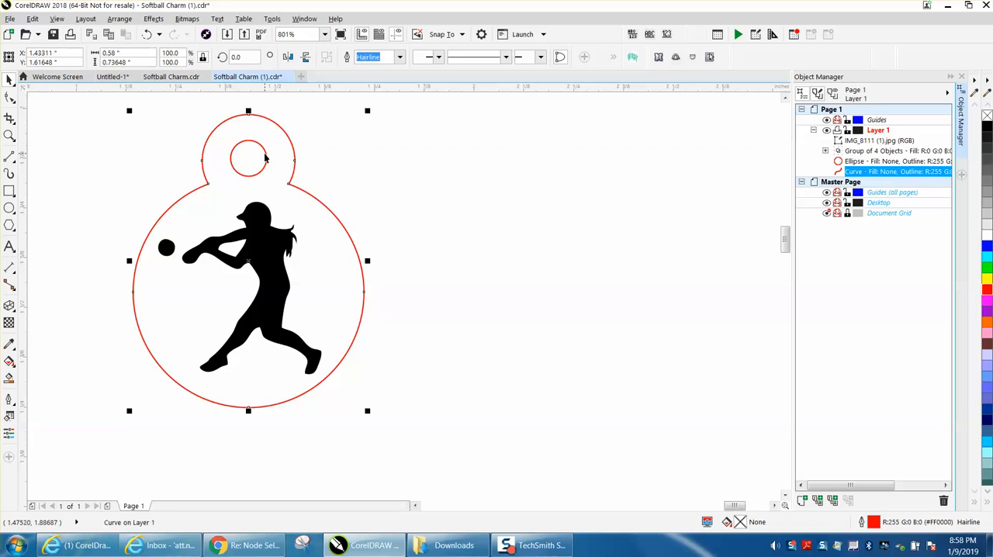
click(248, 158)
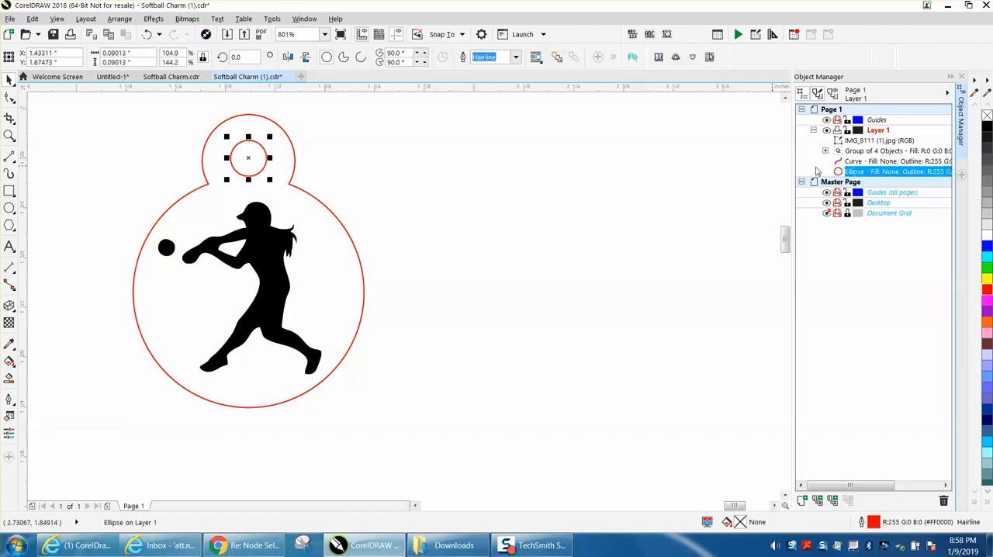
mouse_move(276, 160)
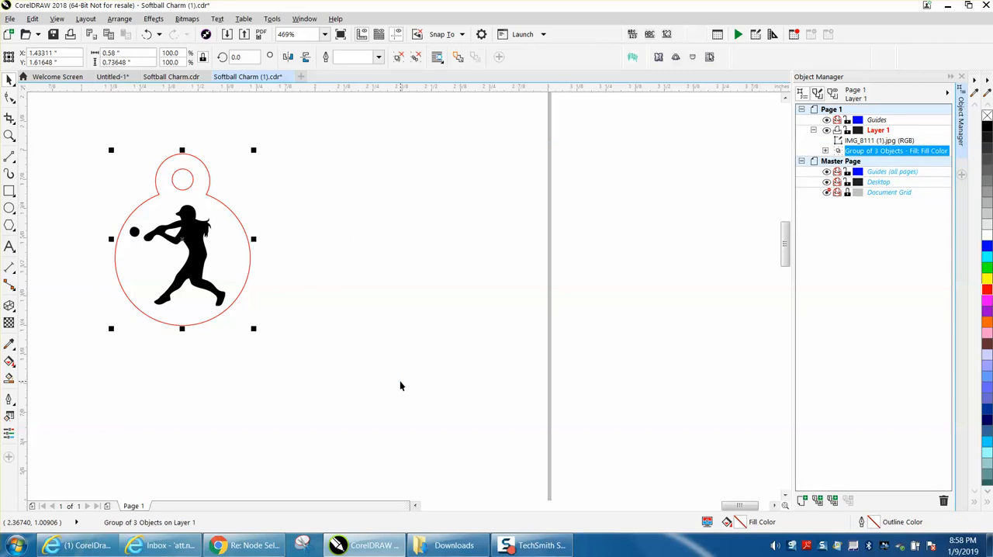
mouse_move(290, 192)
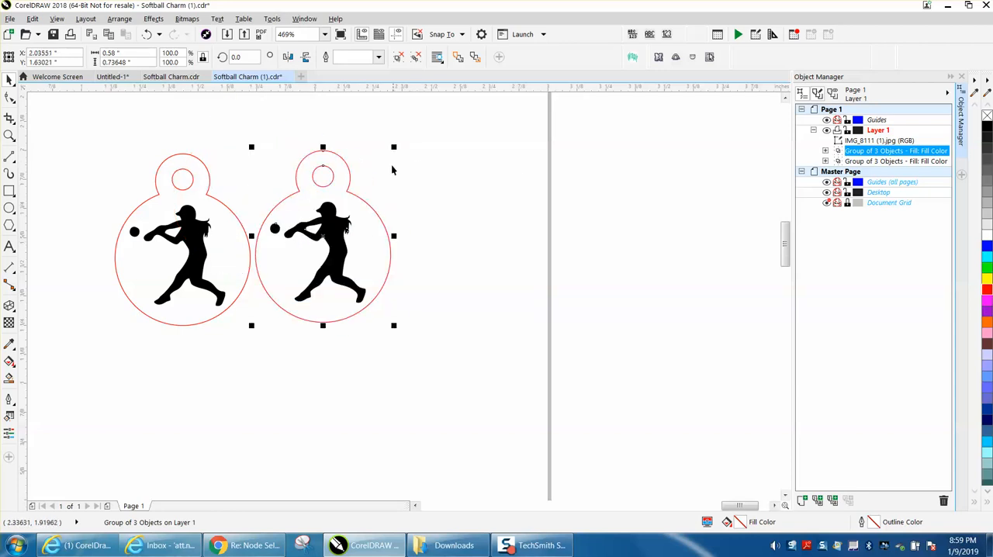
mouse_move(360, 106)
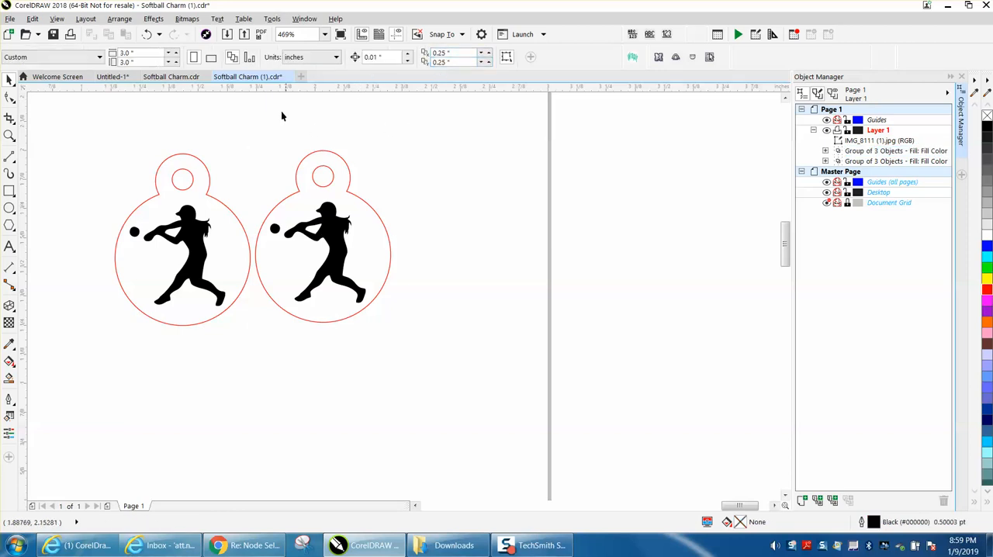
- Mirror the duplicated softball tag vertically over the original
click(447, 52)
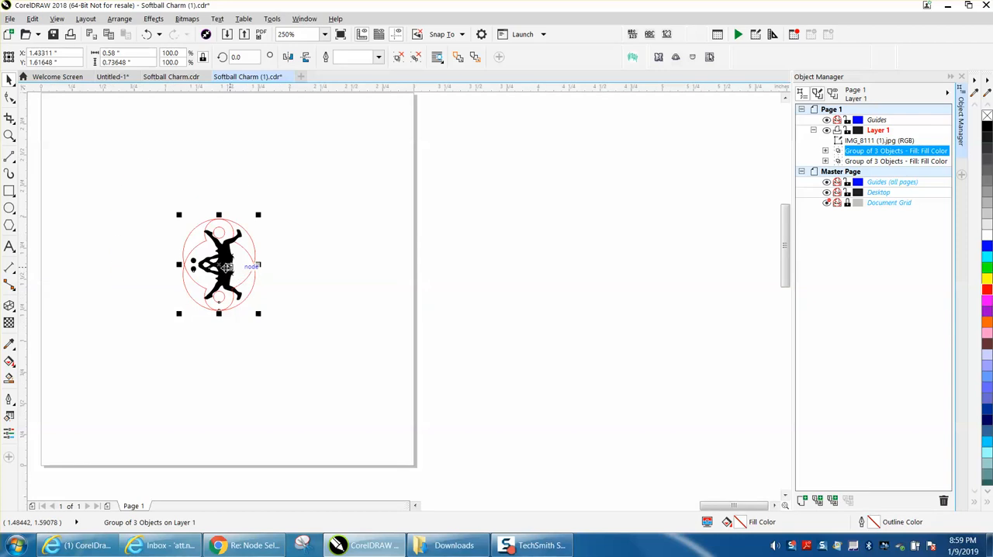
- Move the flipped tag down and left so its hang hole nearly touches the upright tag's
drag(218, 263, 219, 172)
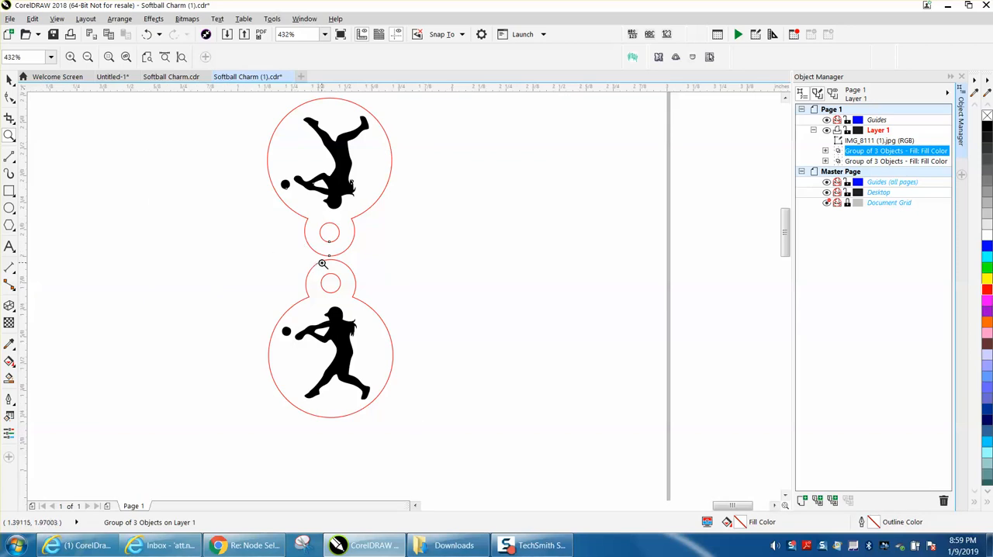
mouse_move(335, 256)
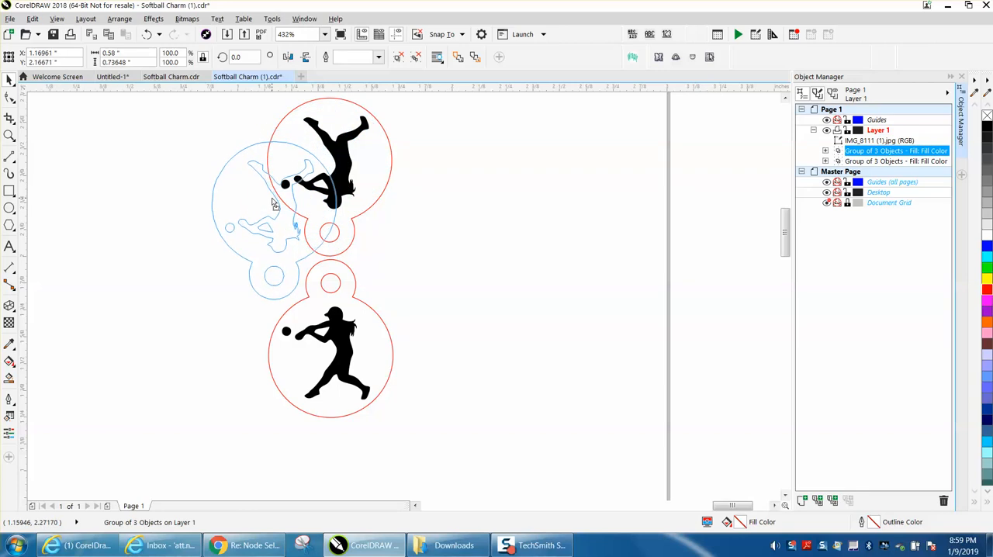
drag(329, 163, 276, 204)
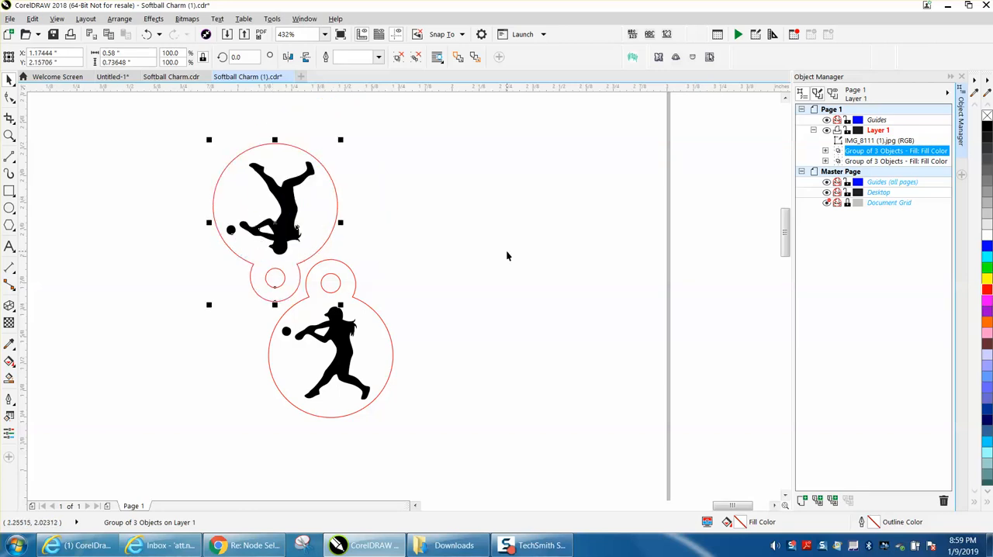
mouse_move(328, 244)
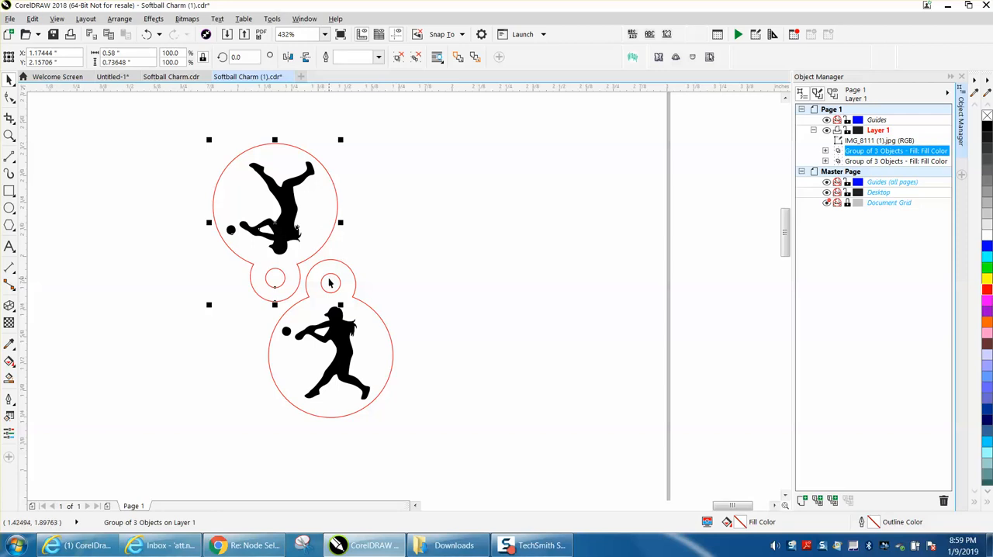
mouse_move(333, 279)
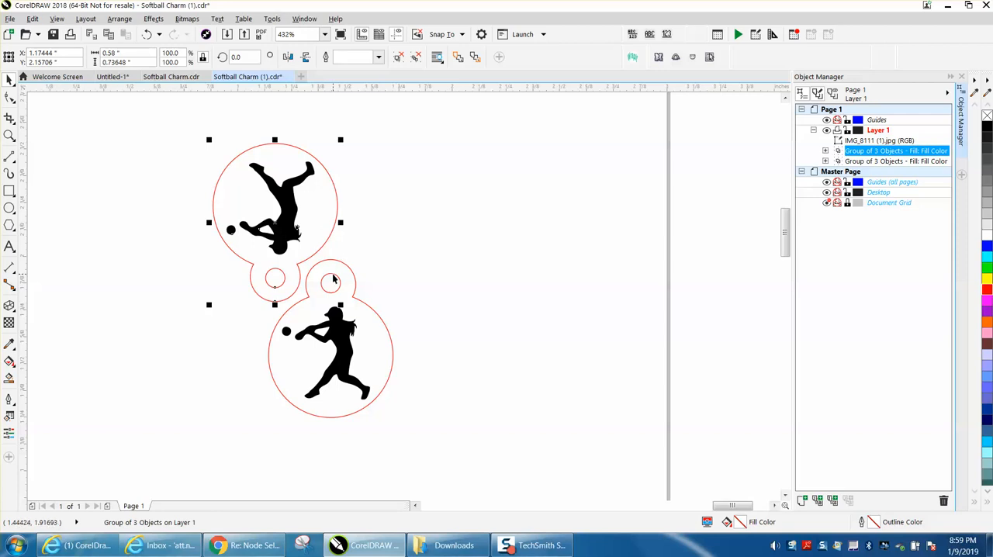
mouse_move(334, 264)
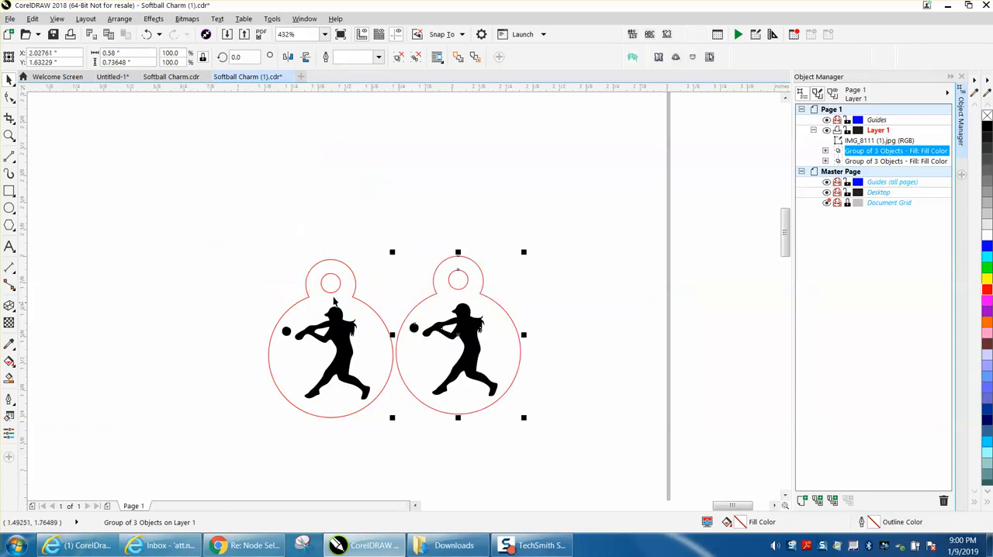
mouse_move(386, 276)
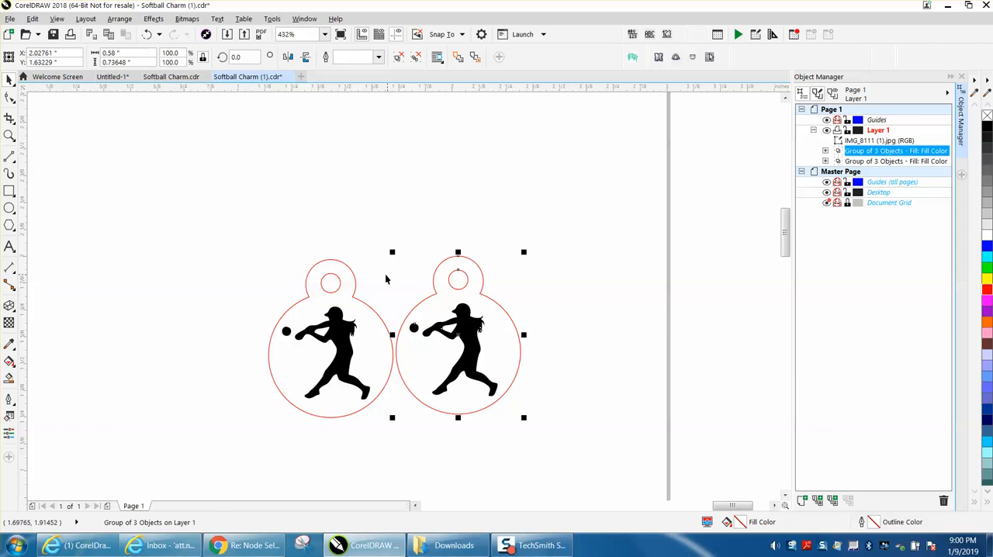
mouse_move(357, 239)
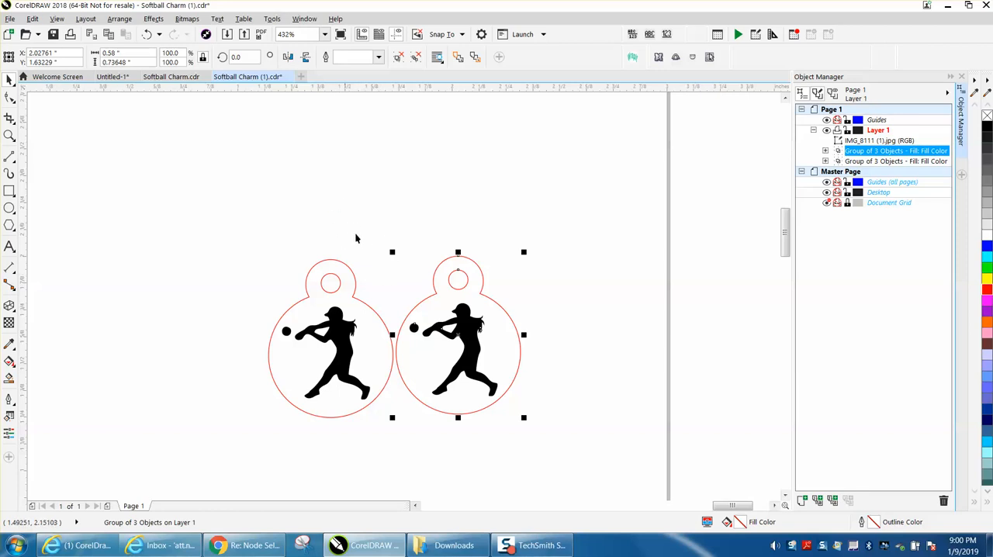